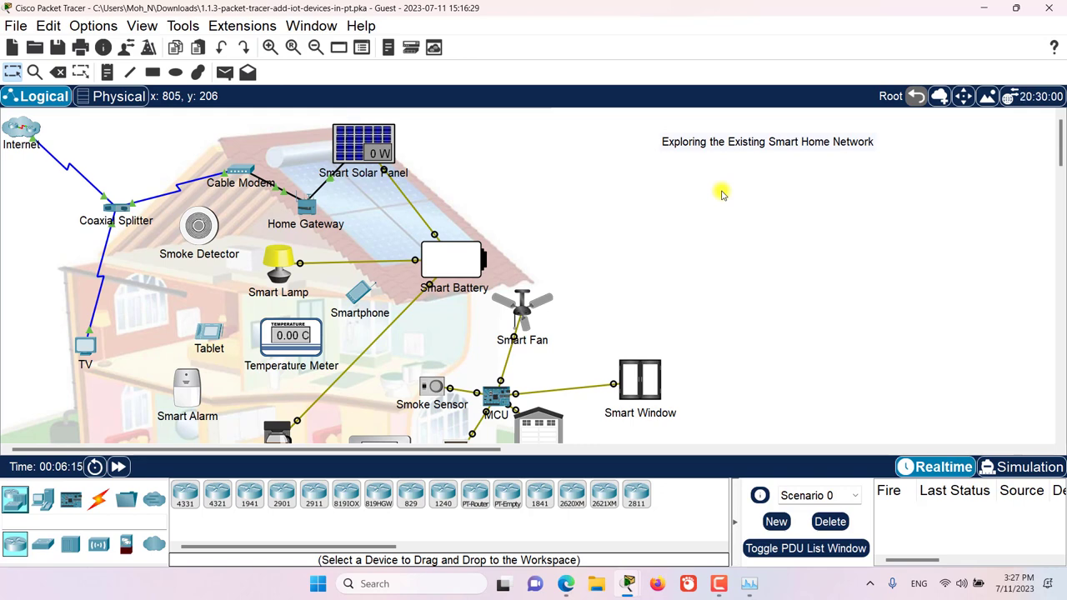
pyautogui.moveTo(848, 156)
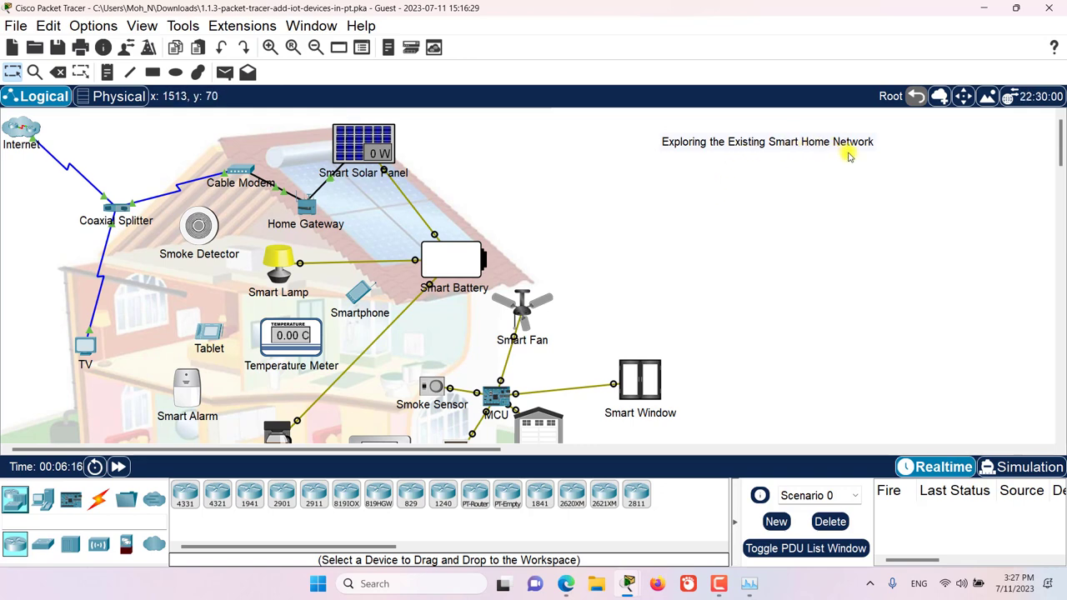
pyautogui.moveTo(737, 202)
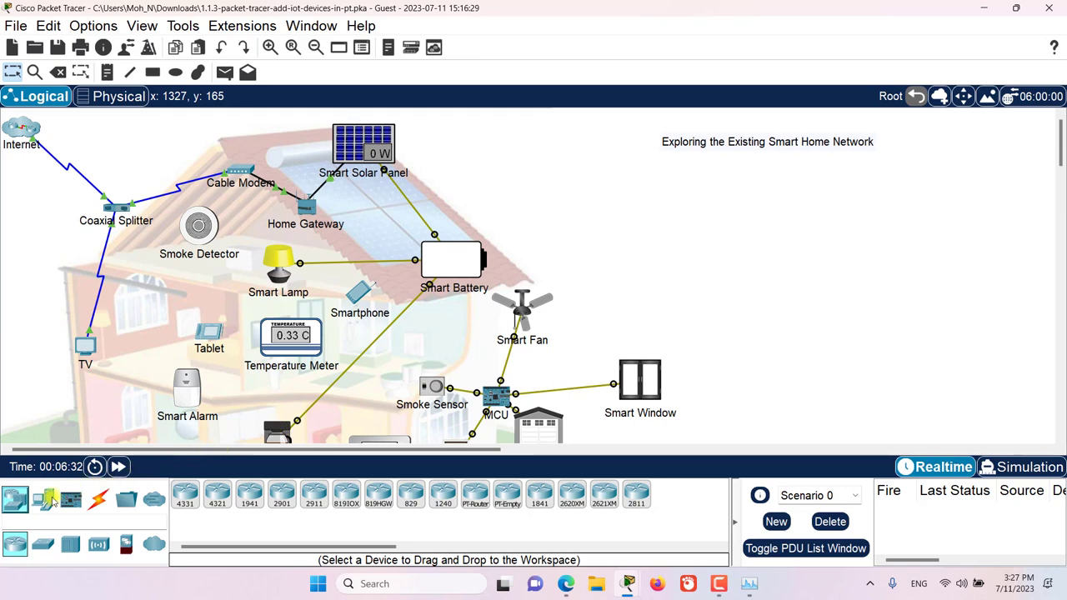
# Show the Home subcategory of End Devices, listing smart devices like the Humidifier
pyautogui.click(43, 499)
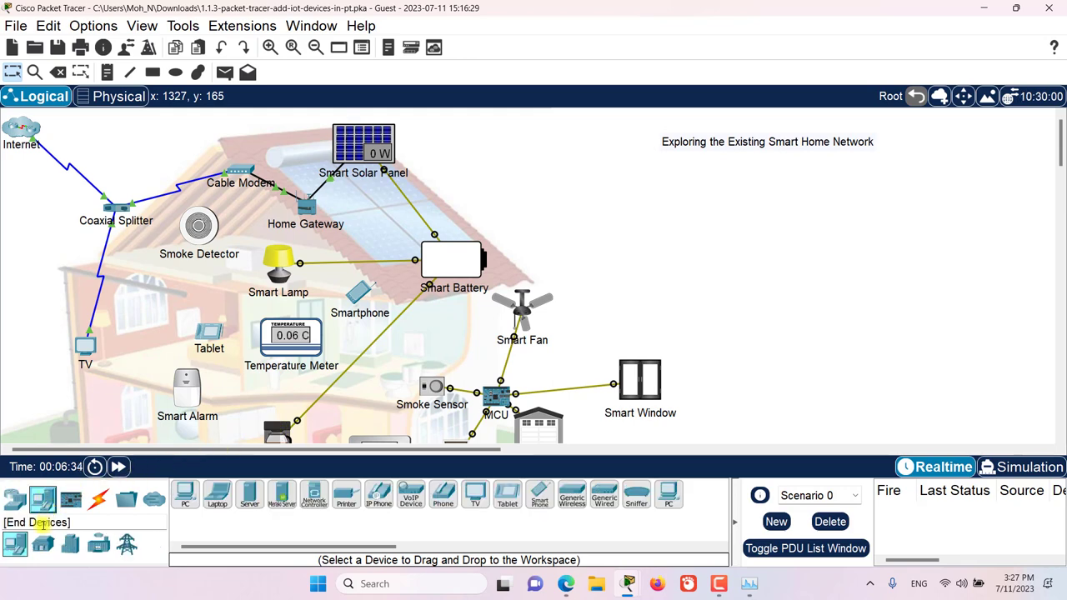
pyautogui.click(43, 544)
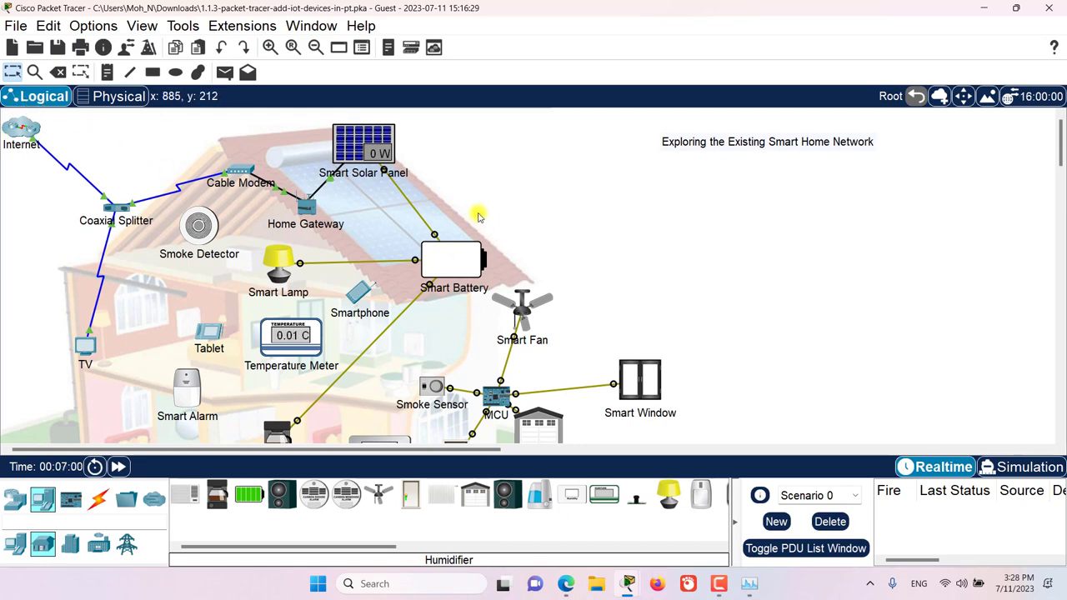
pyautogui.moveTo(516, 287)
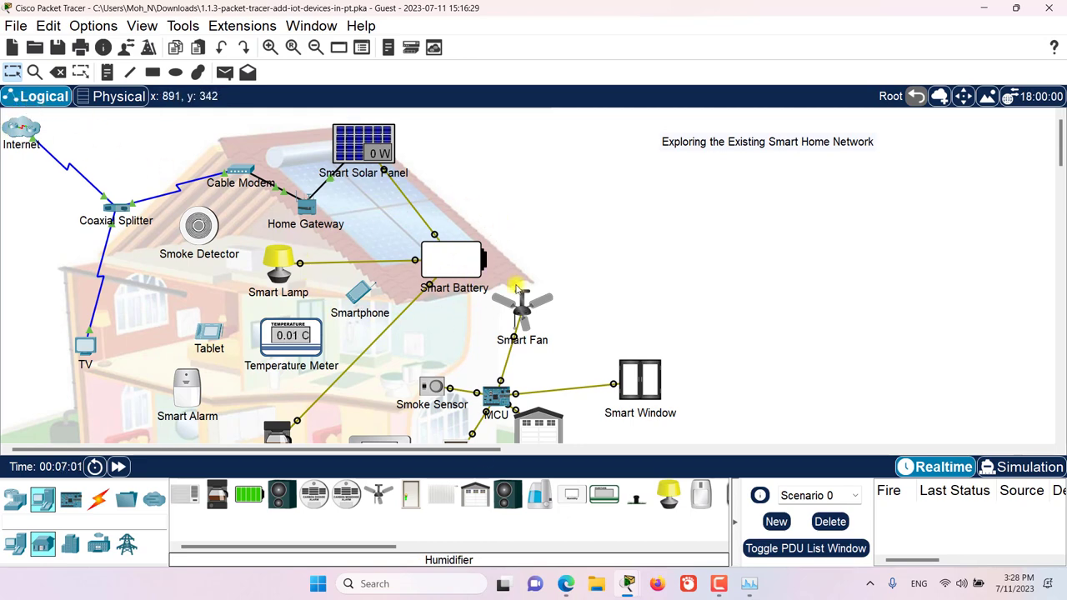
pyautogui.moveTo(533, 249)
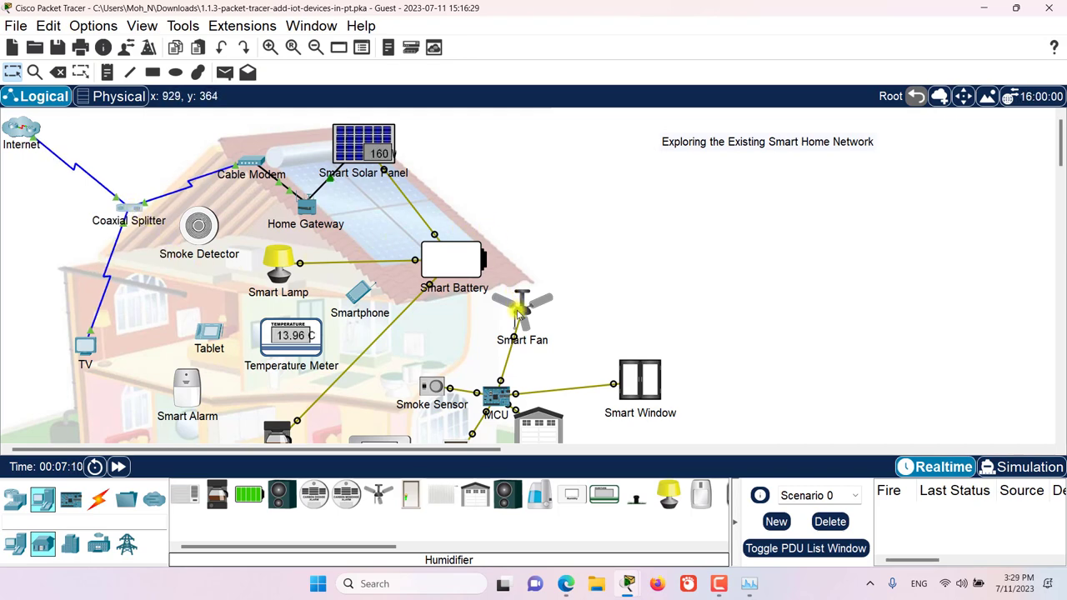
pyautogui.moveTo(520, 304)
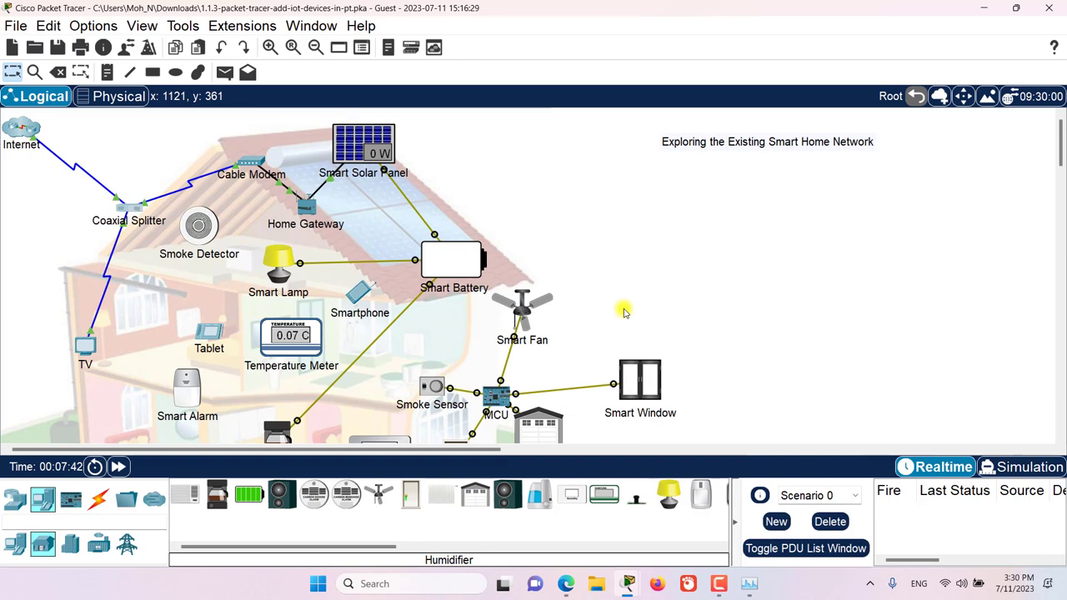
# Scroll the Logical workspace down to see the Smart Coffee Maker, Thermostat and Garage Door
pyautogui.scroll(-3)
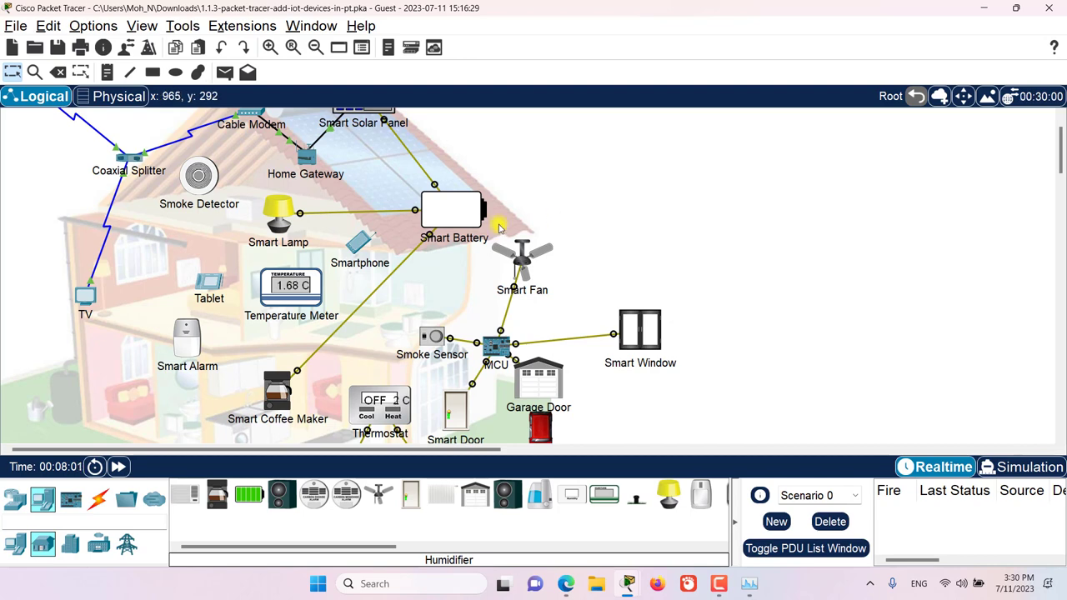
pyautogui.moveTo(279, 213)
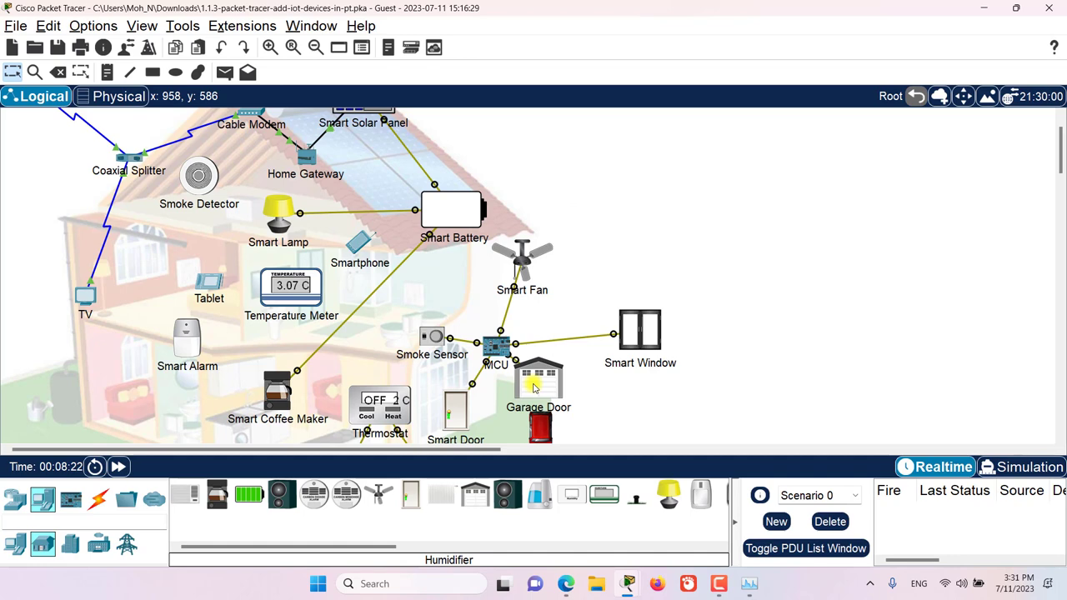
pyautogui.moveTo(350, 189)
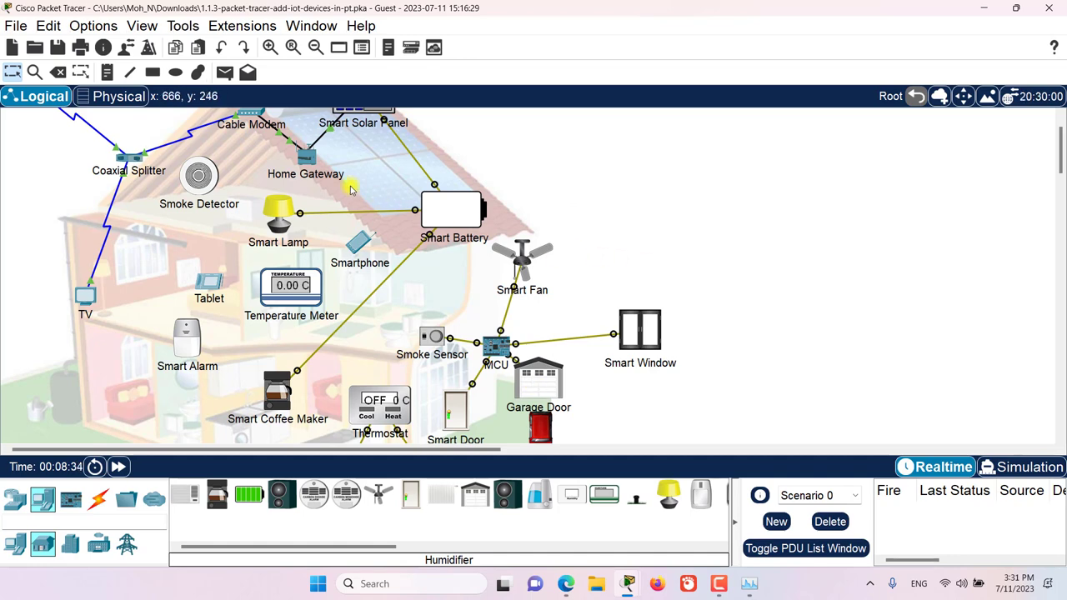
# Open the Home Gateway's window and zoom in on its physical hardware view
pyautogui.doubleClick(305, 146)
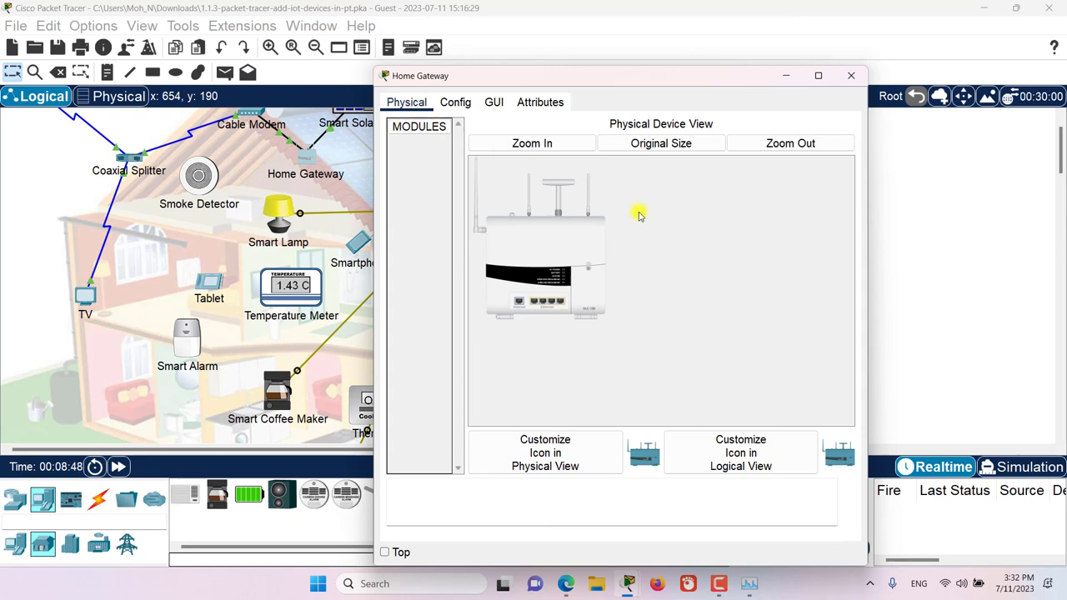
pyautogui.click(531, 142)
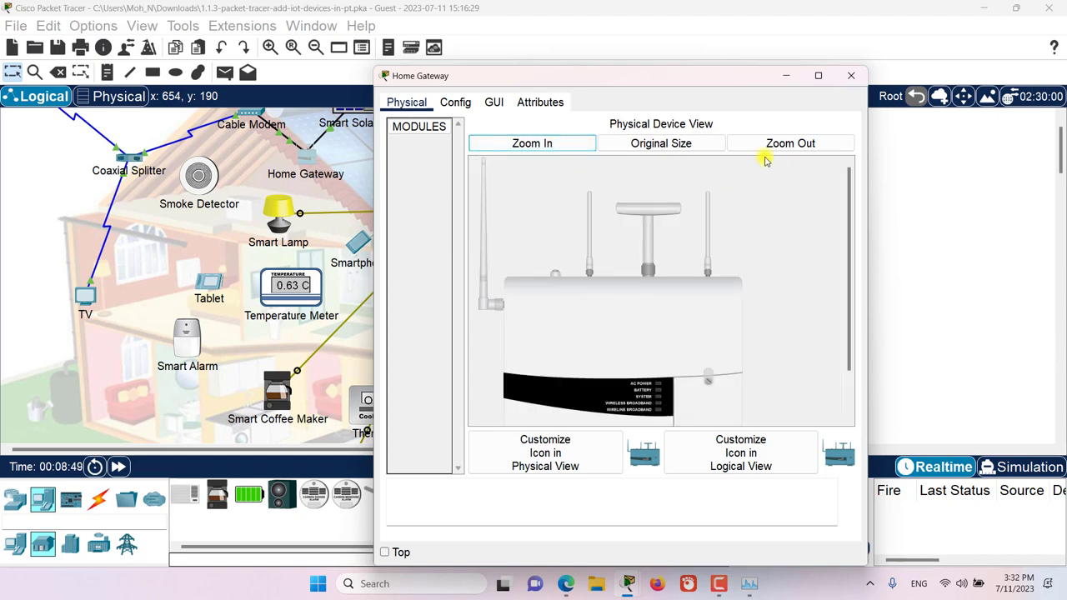
pyautogui.click(789, 142)
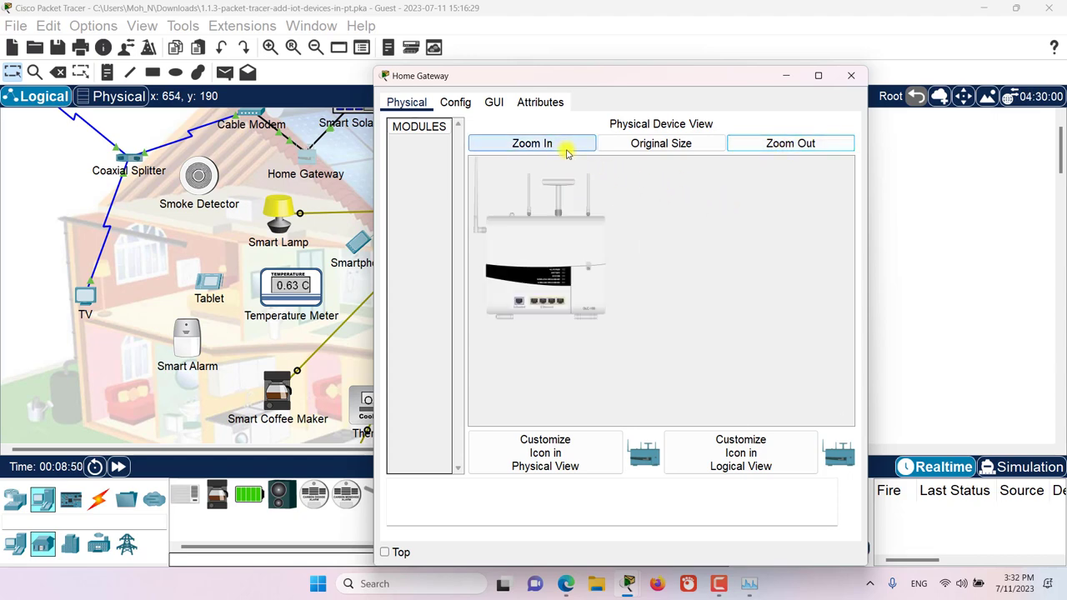
pyautogui.click(531, 142)
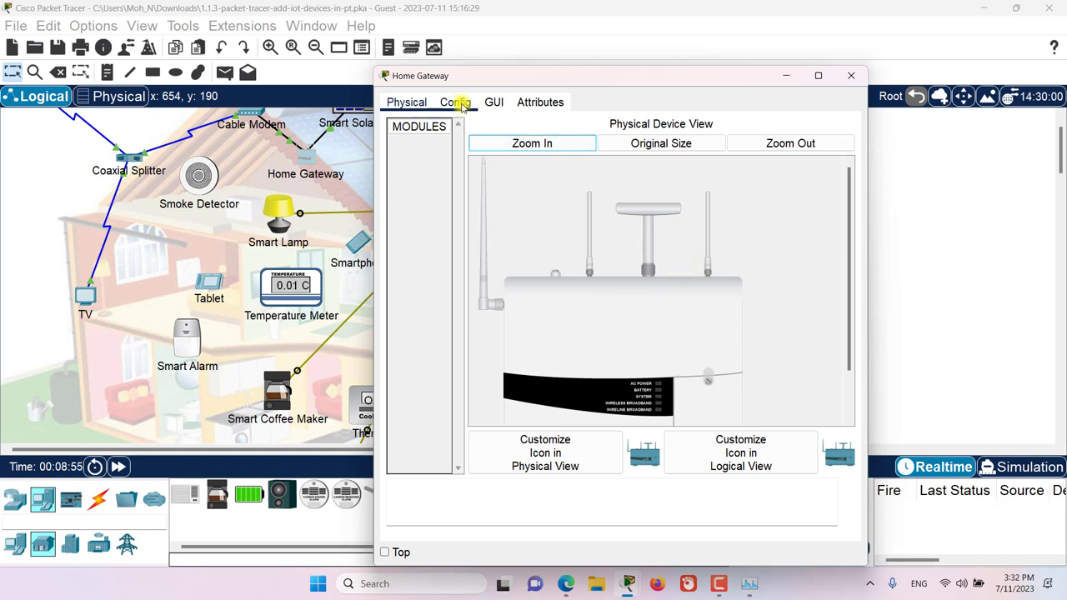
# Check the gateway's LAN and Wireless settings (SSID HomeGateway, WPA2-PSK, AES), then close it
pyautogui.click(455, 102)
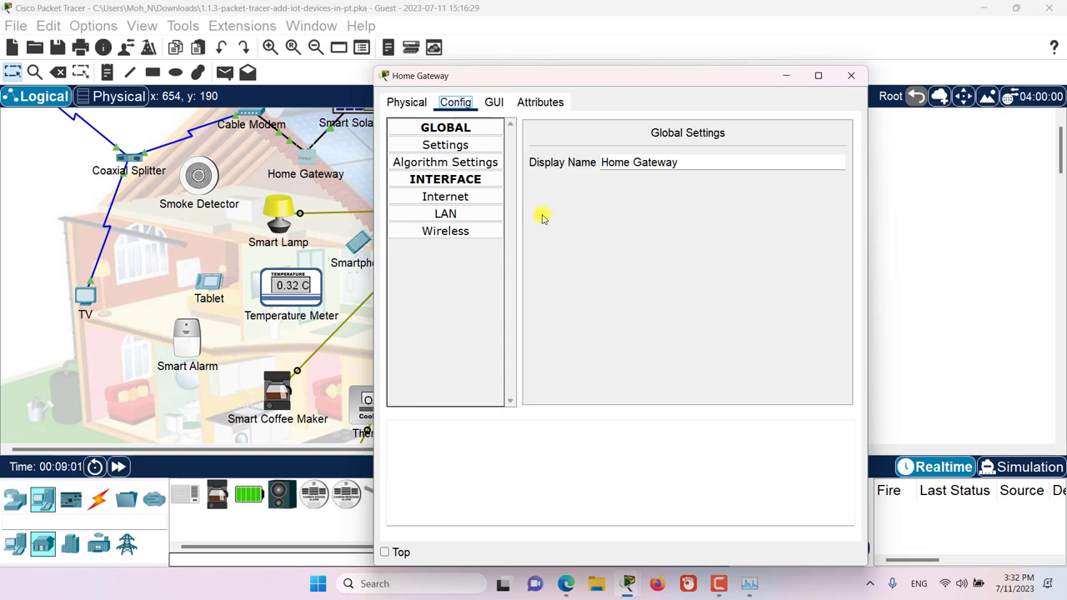
pyautogui.click(445, 213)
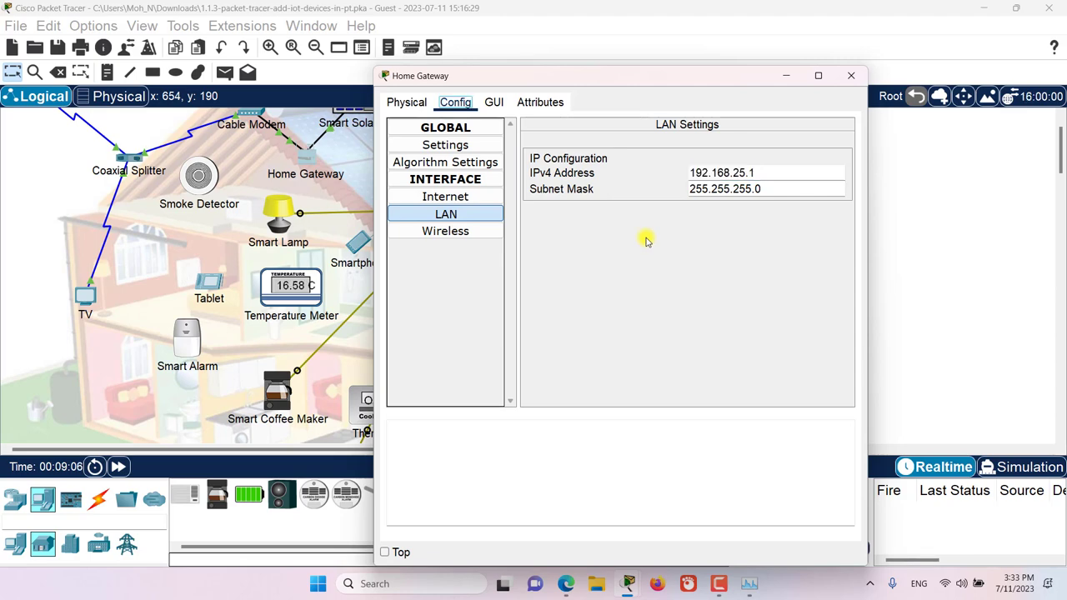
pyautogui.moveTo(445, 231)
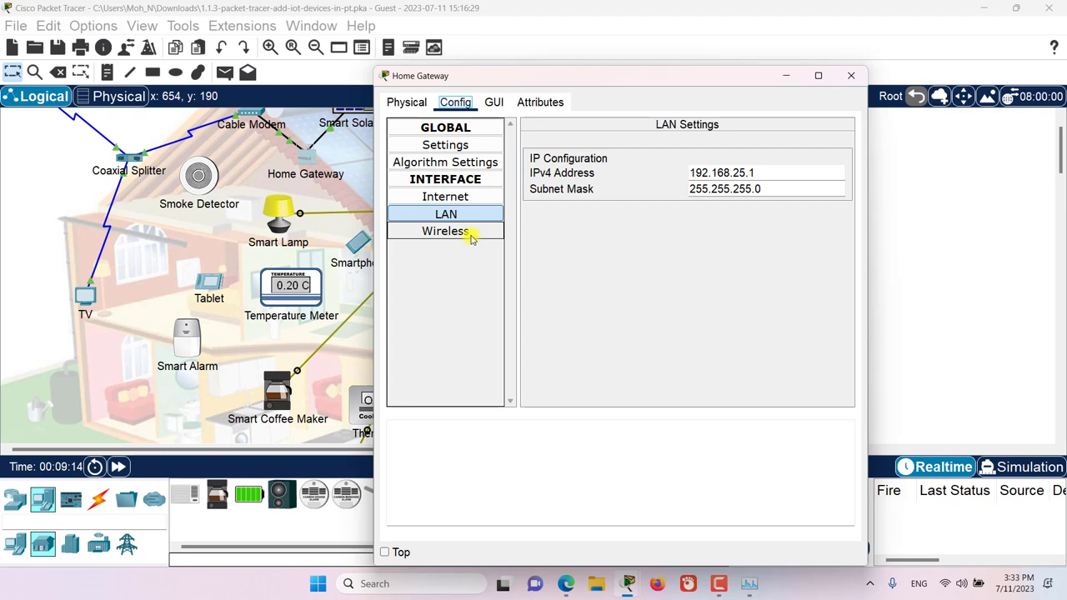
pyautogui.click(445, 231)
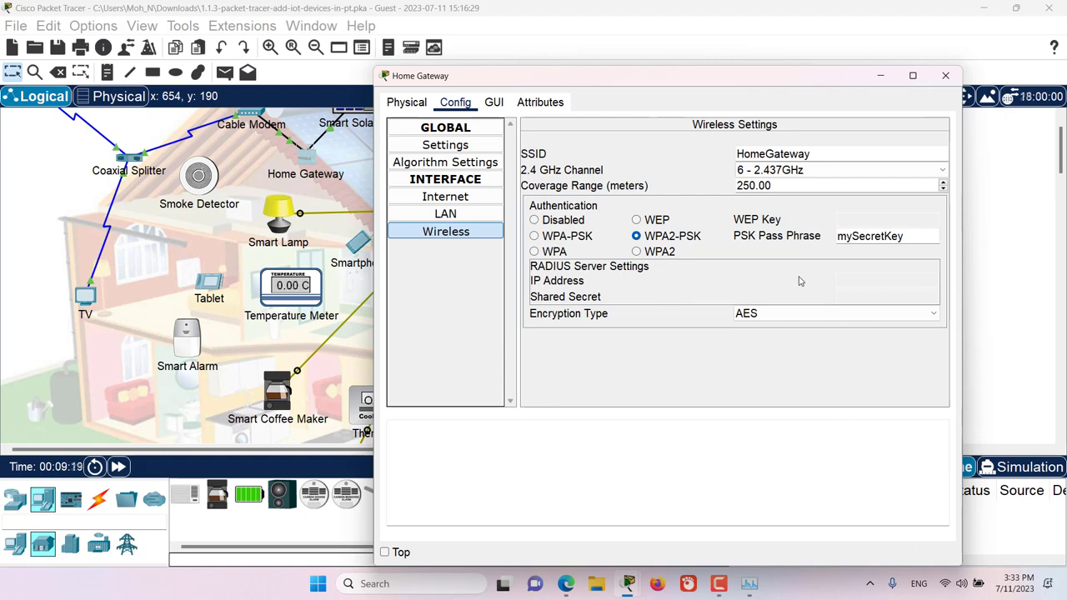
pyautogui.doubleClick(799, 154)
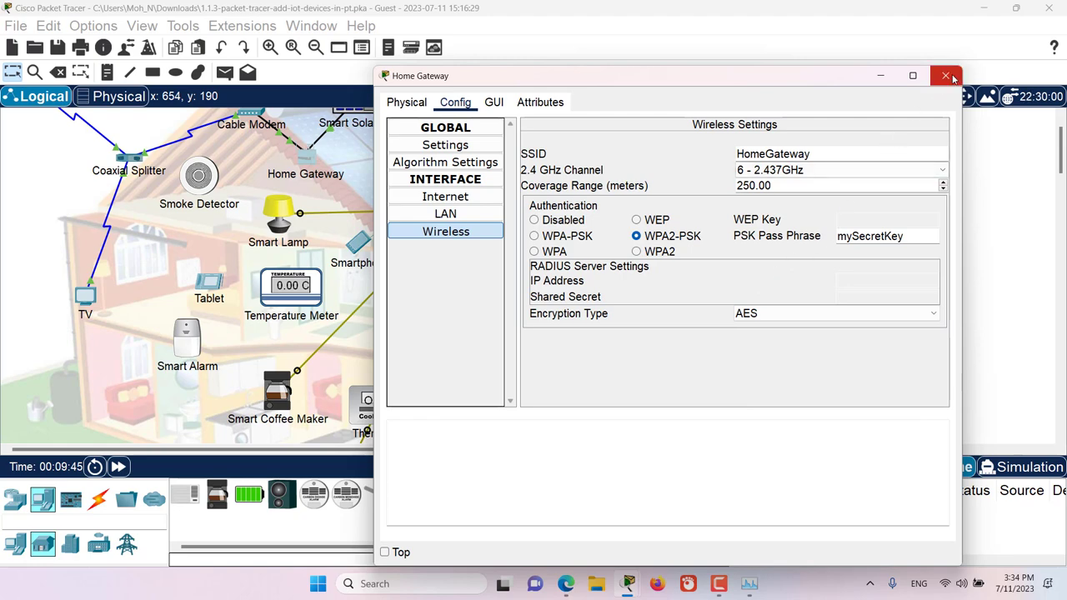
pyautogui.click(946, 76)
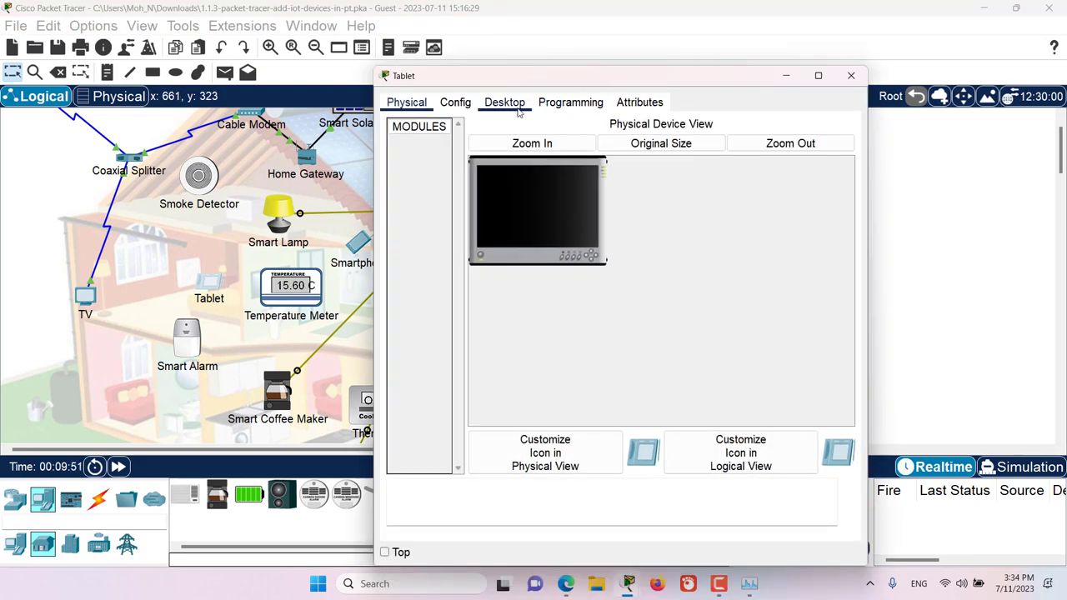
# Launch the tablet's Desktop web browser and submit the URL 192.168.25.1
pyautogui.click(503, 102)
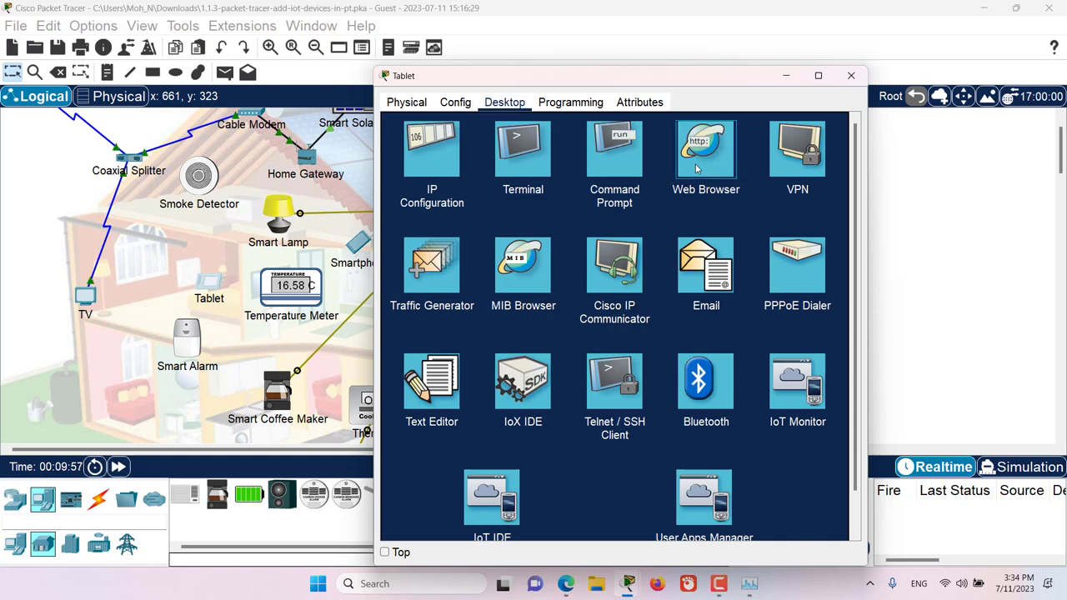
pyautogui.click(705, 148)
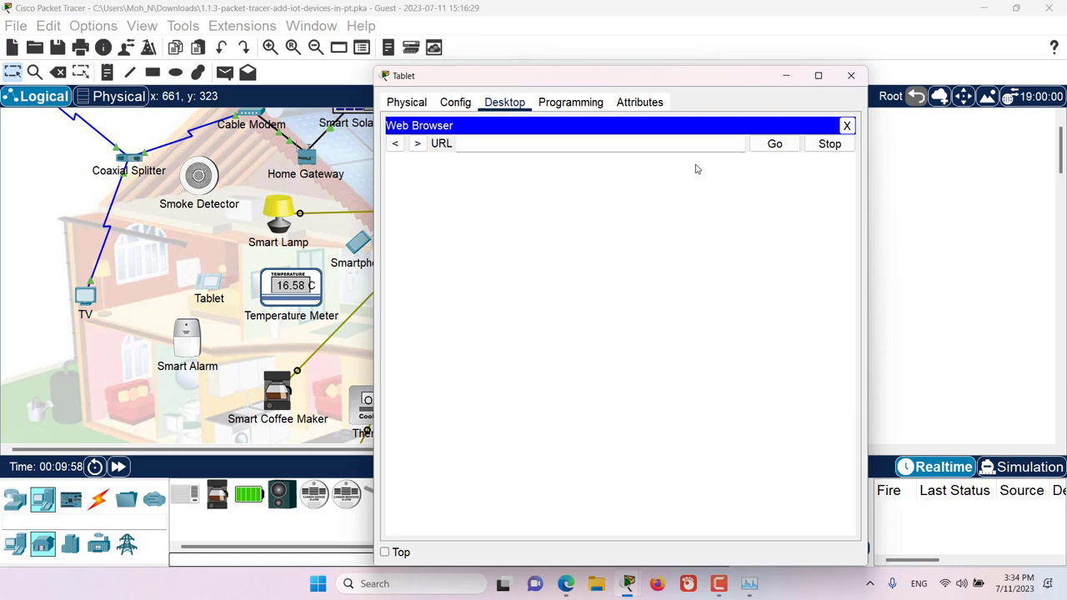
pyautogui.write('19')
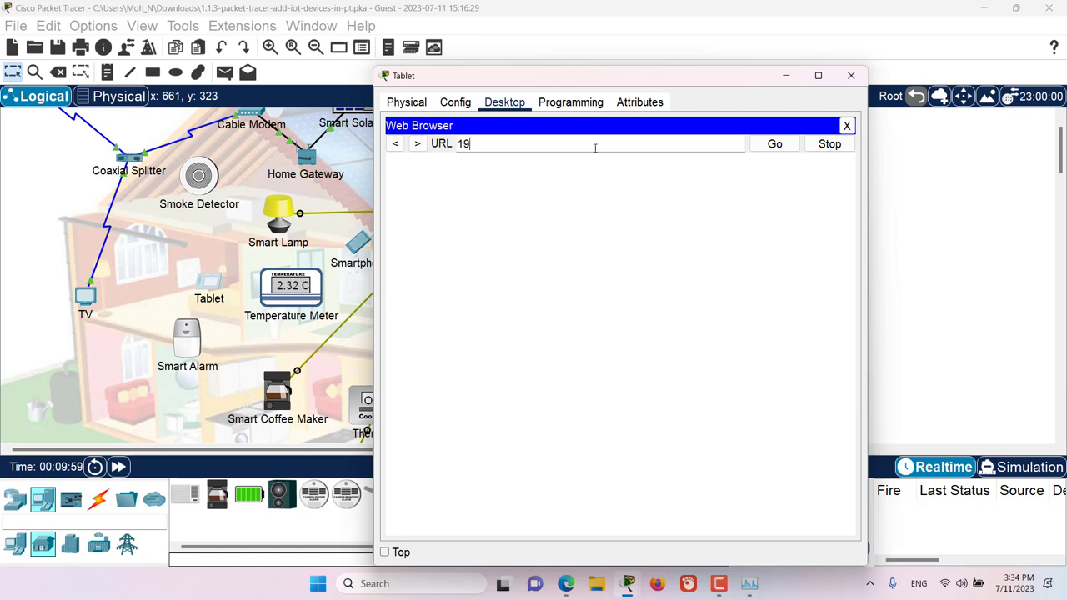
pyautogui.write('2.')
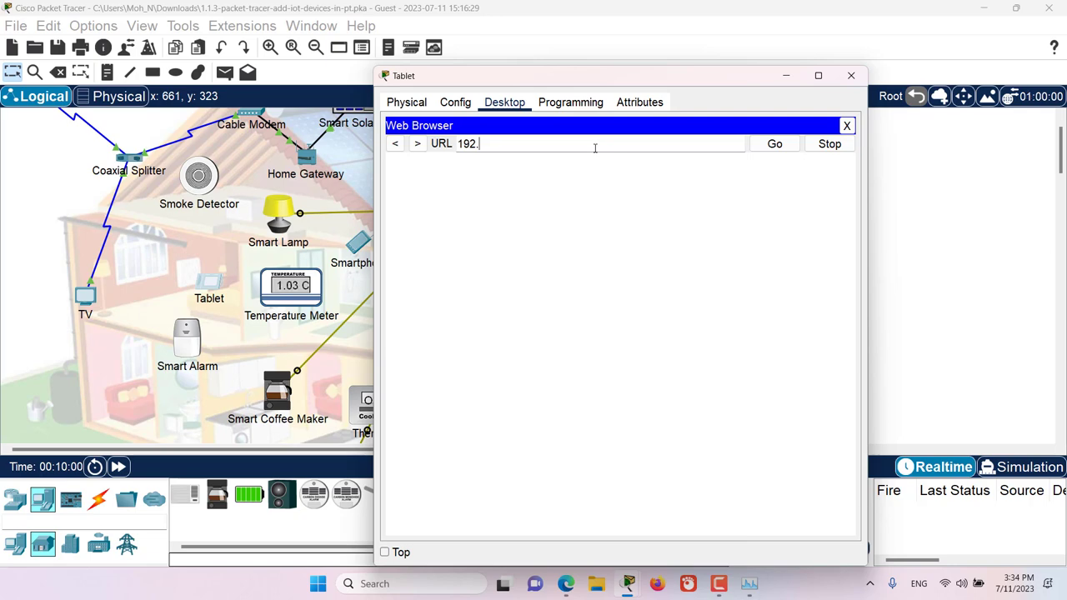
pyautogui.write('168')
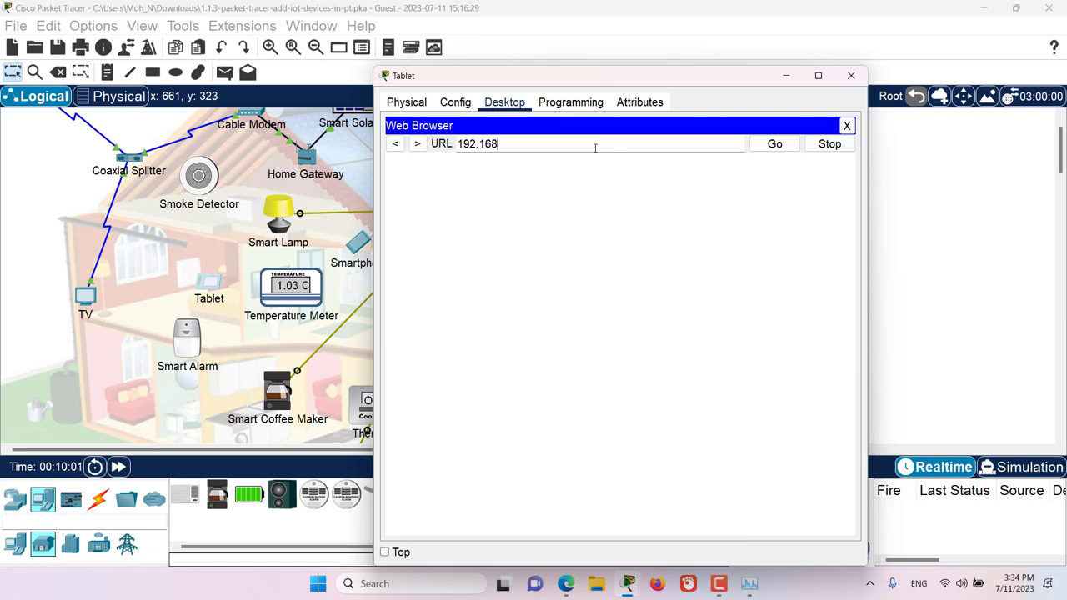
pyautogui.write('.25')
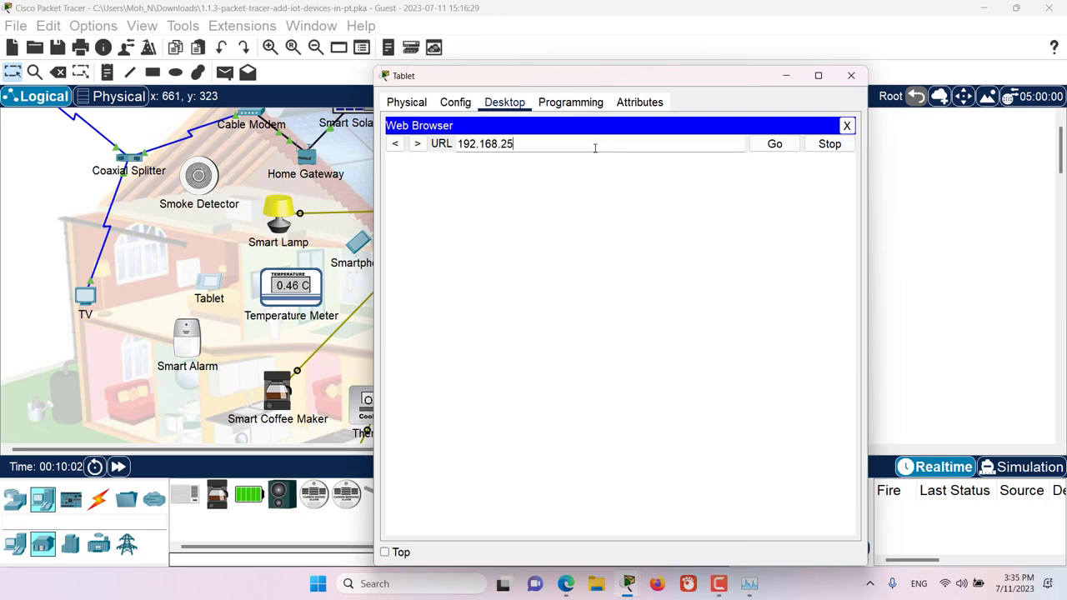
pyautogui.write('.1')
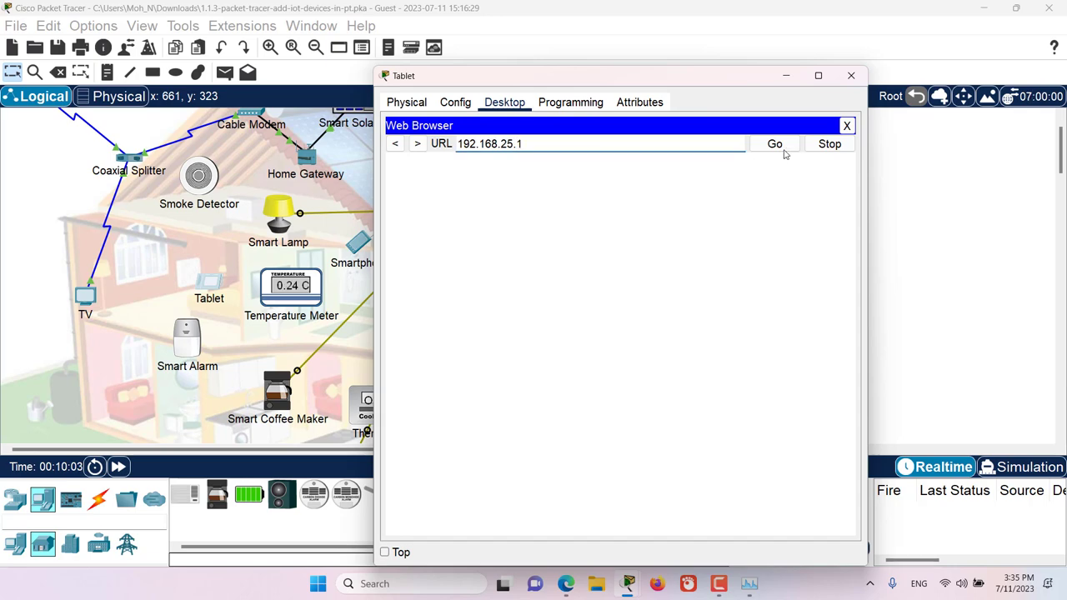
pyautogui.click(774, 143)
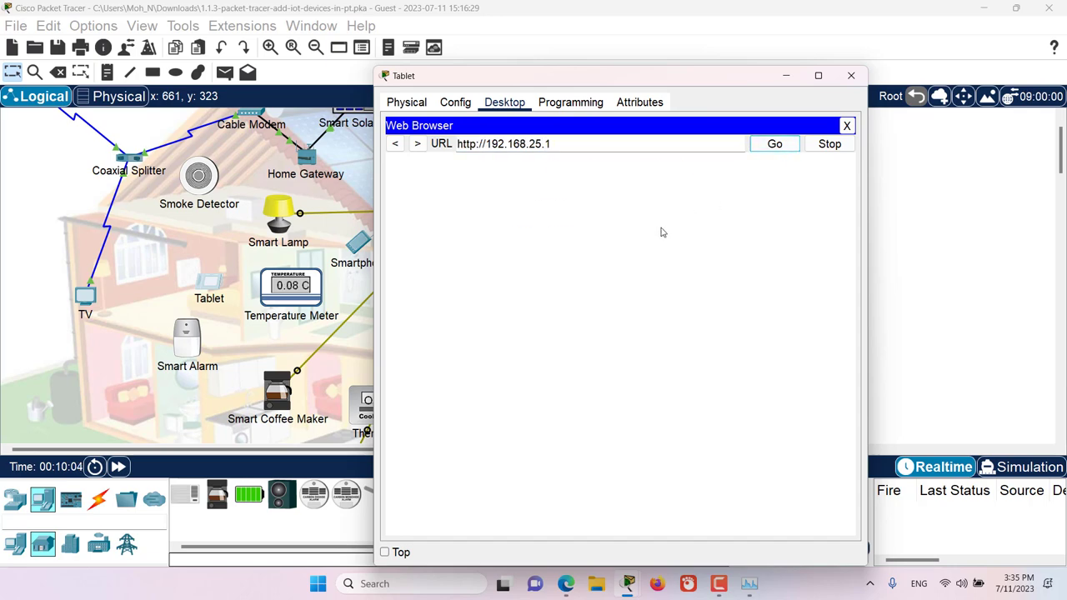
# Submit the admin login on the Home Gateway page to reach the IoT device list
pyautogui.click(774, 143)
pyautogui.write('admin')
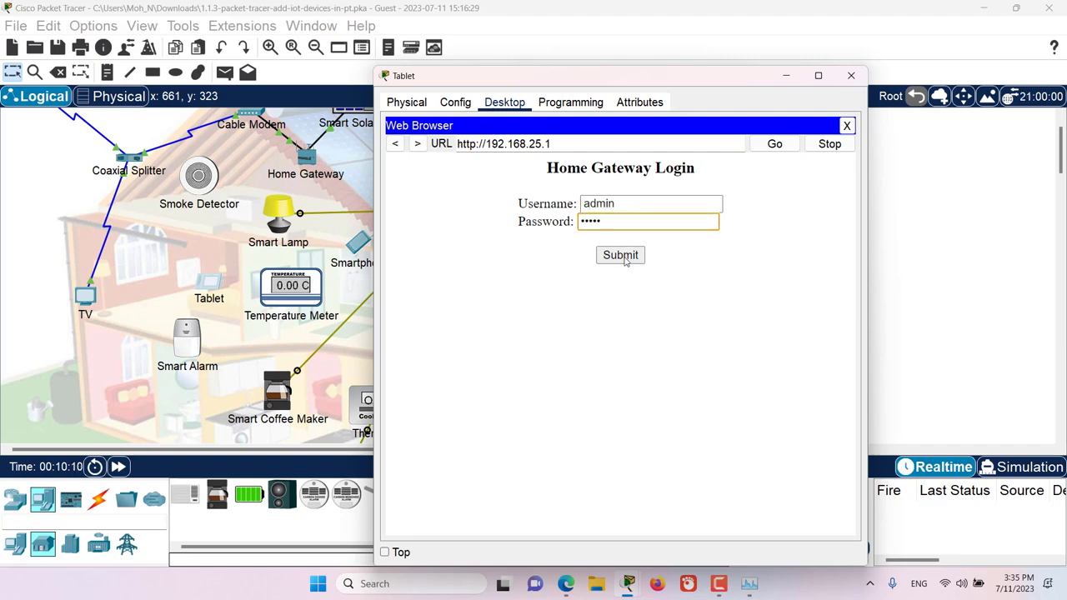
pyautogui.click(620, 255)
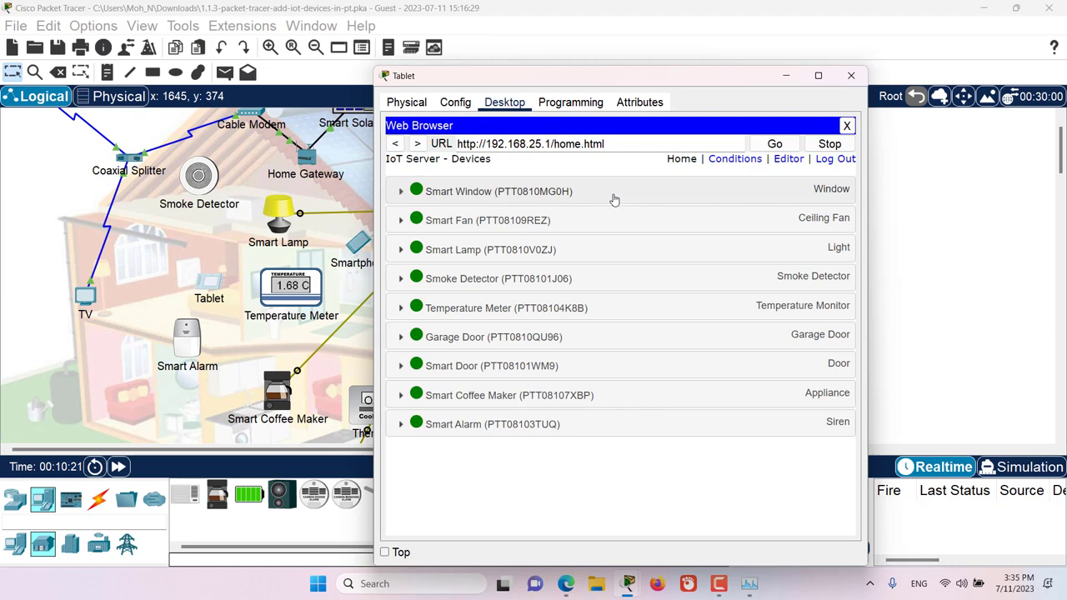
# Expand Smart Window, toggle the Garage Door open, and expand the Smart Lamp controls
pyautogui.click(401, 190)
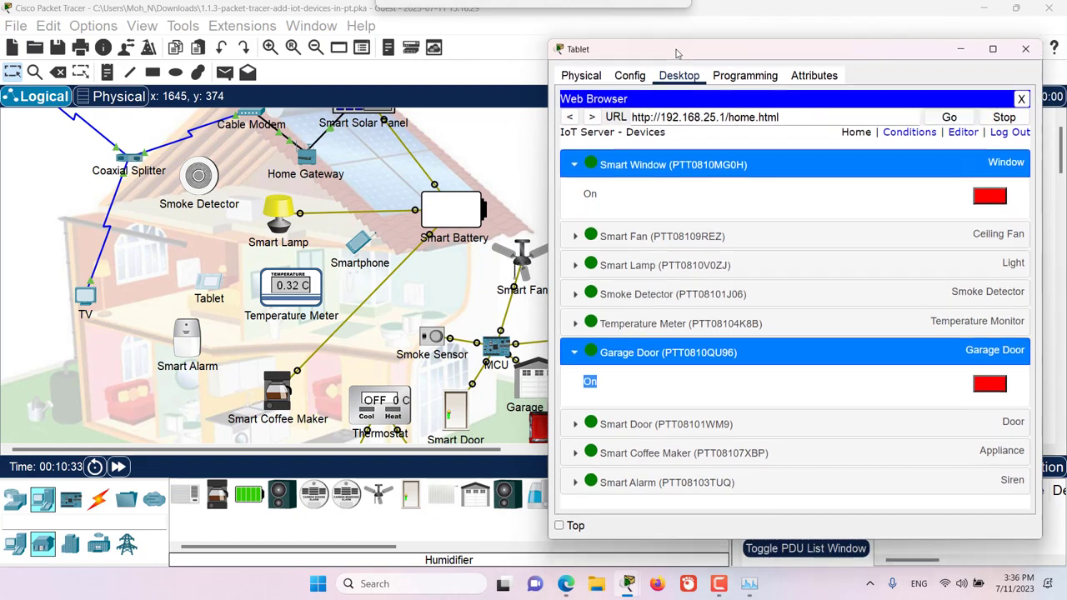
pyautogui.moveTo(675, 50); pyautogui.dragTo(139, 62)
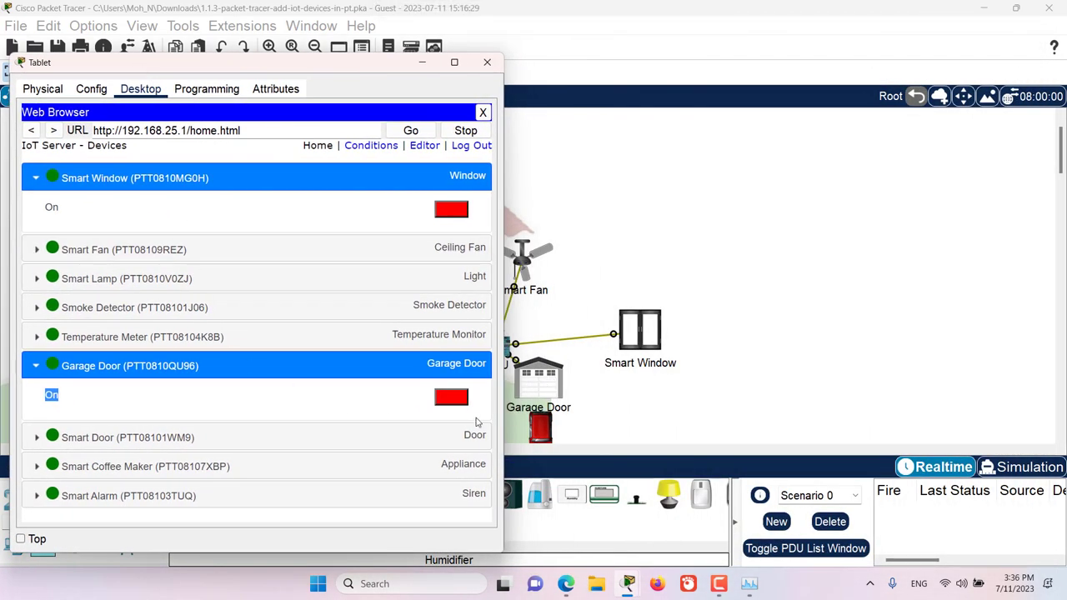
pyautogui.click(451, 397)
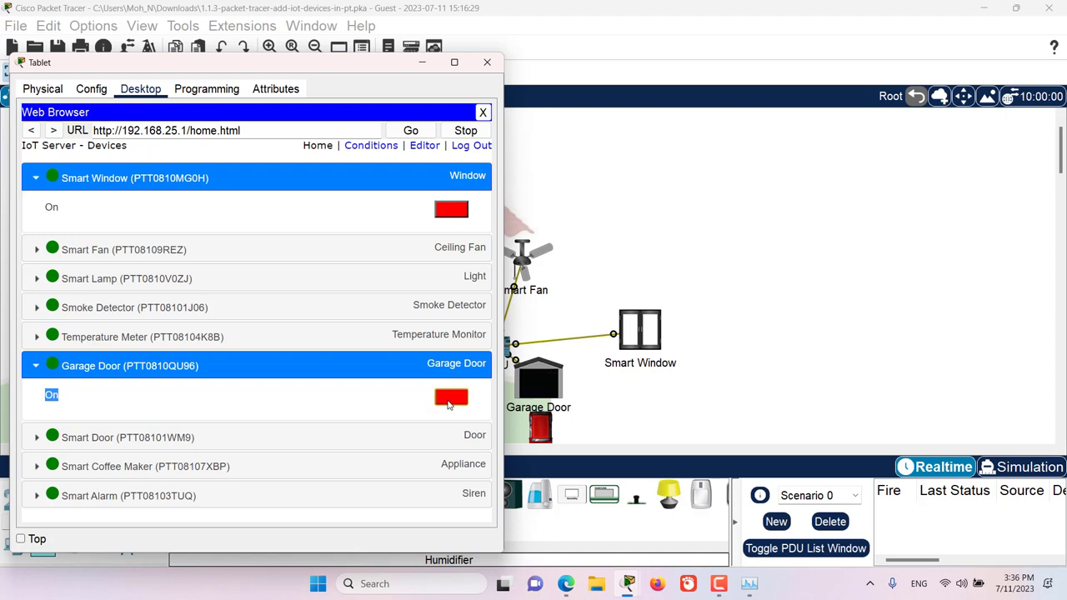
pyautogui.click(451, 397)
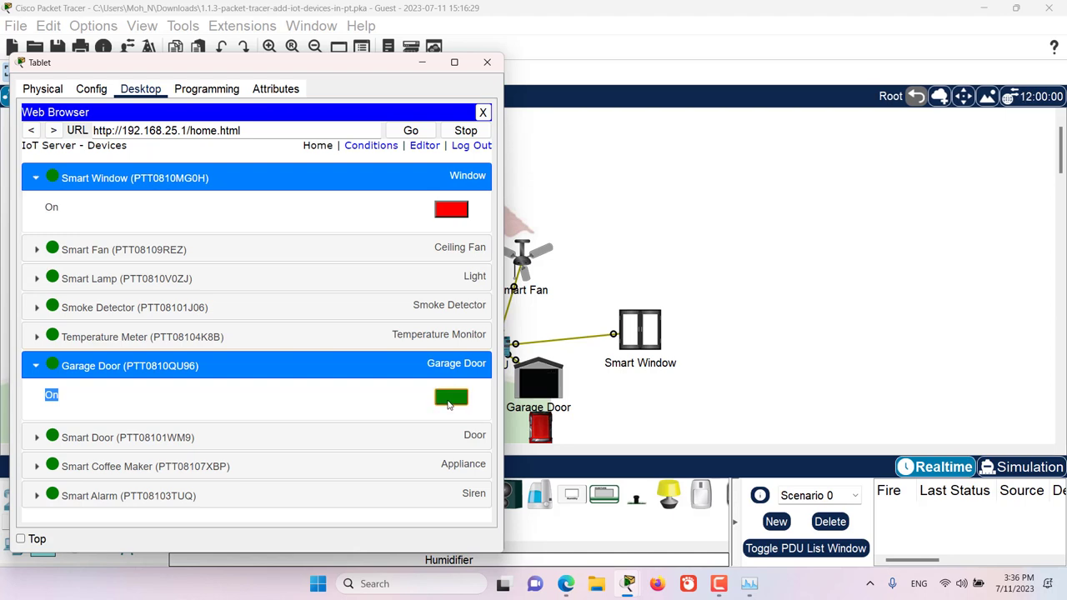
pyautogui.click(450, 397)
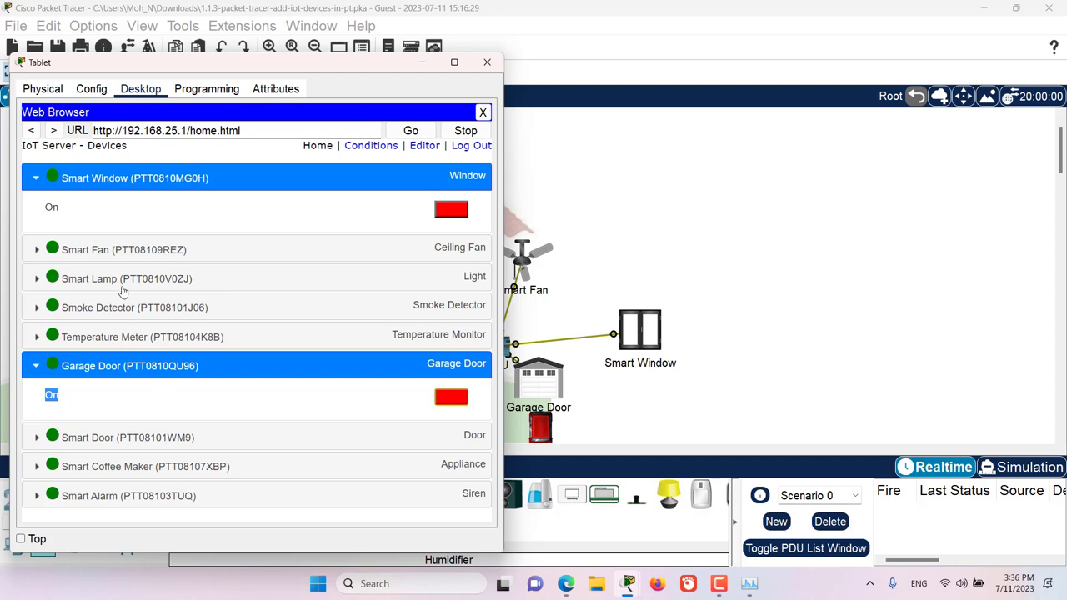
pyautogui.click(36, 279)
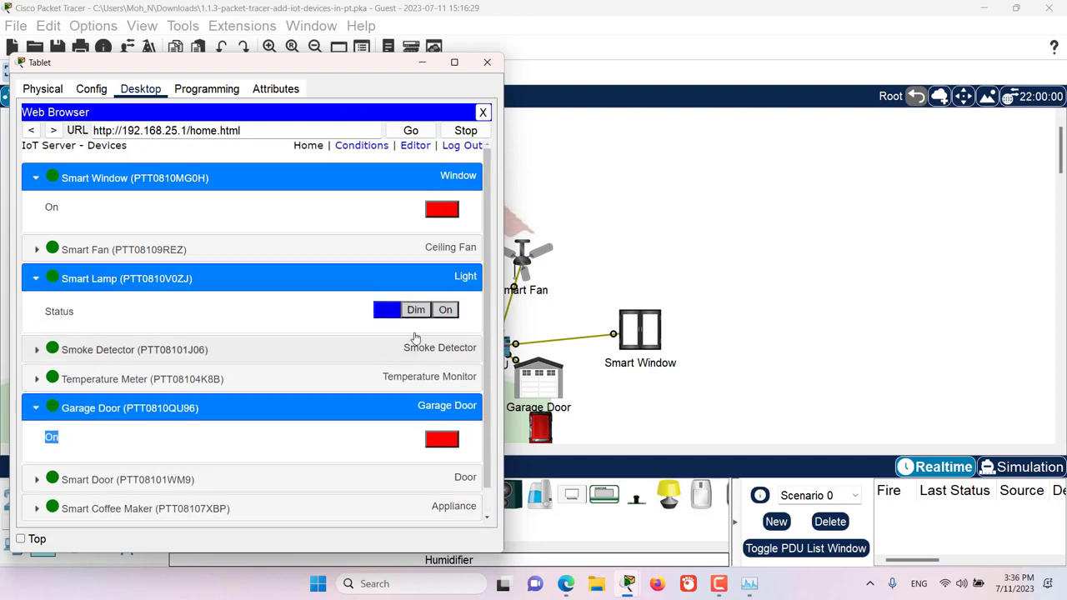